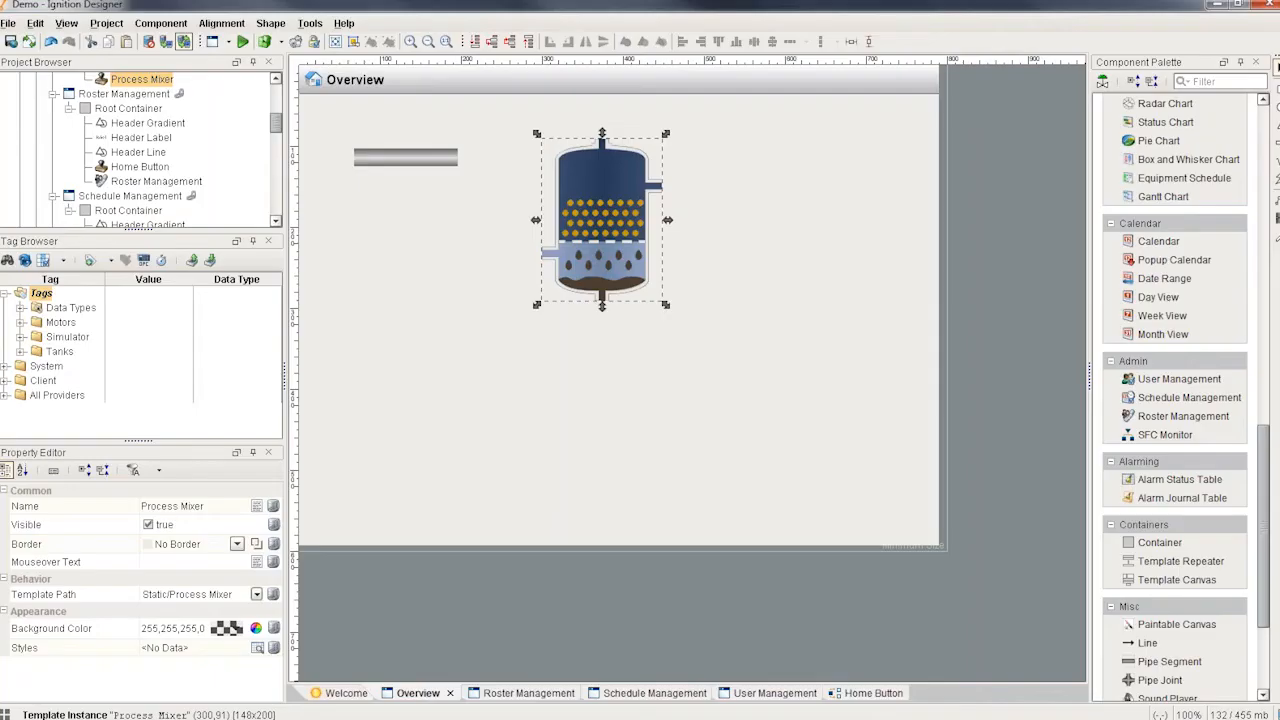
Delete the Process Mixer, try a Cylindrical Tank on the window, then delete it too
drag(376, 128, 704, 424)
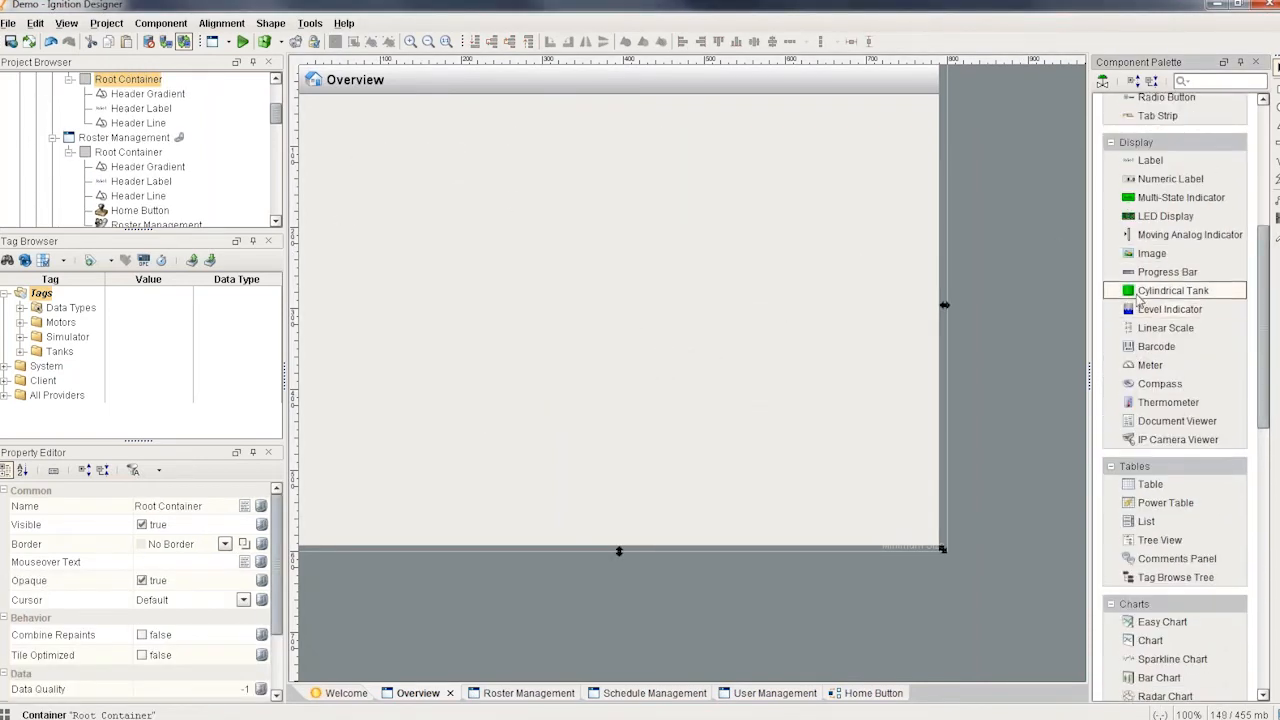
drag(1172, 290, 480, 220)
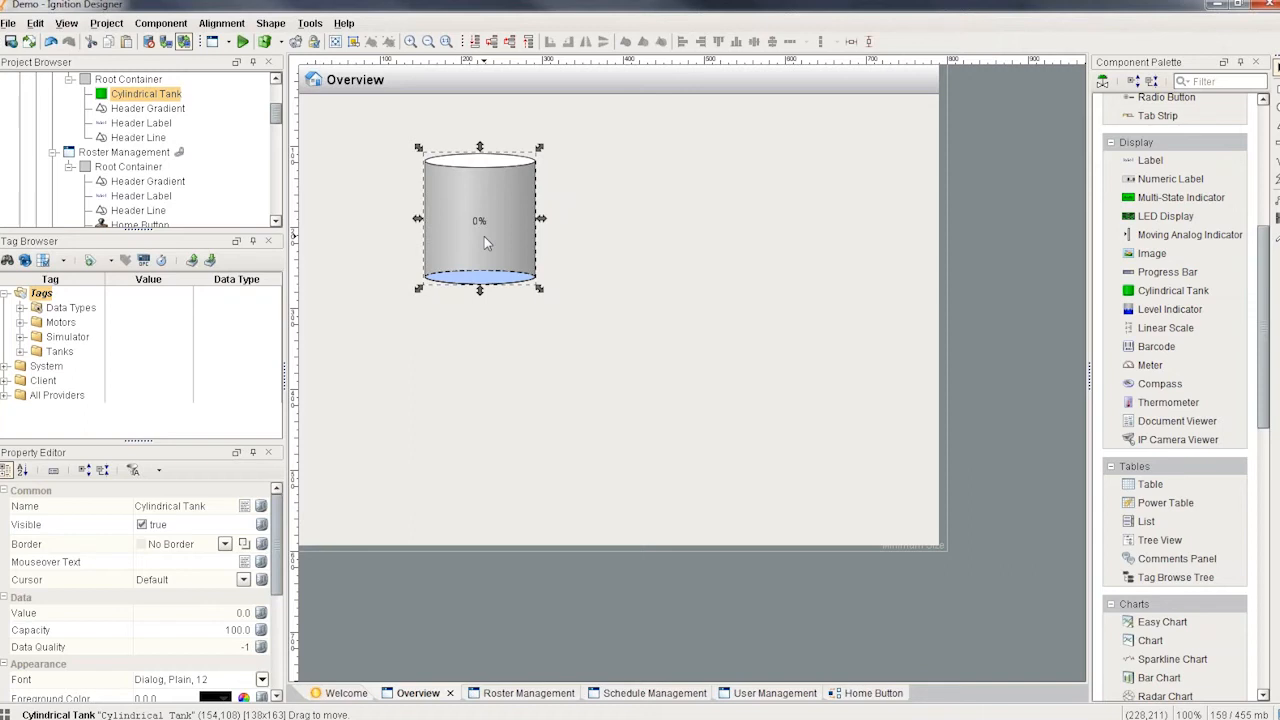
mouse_move(760, 292)
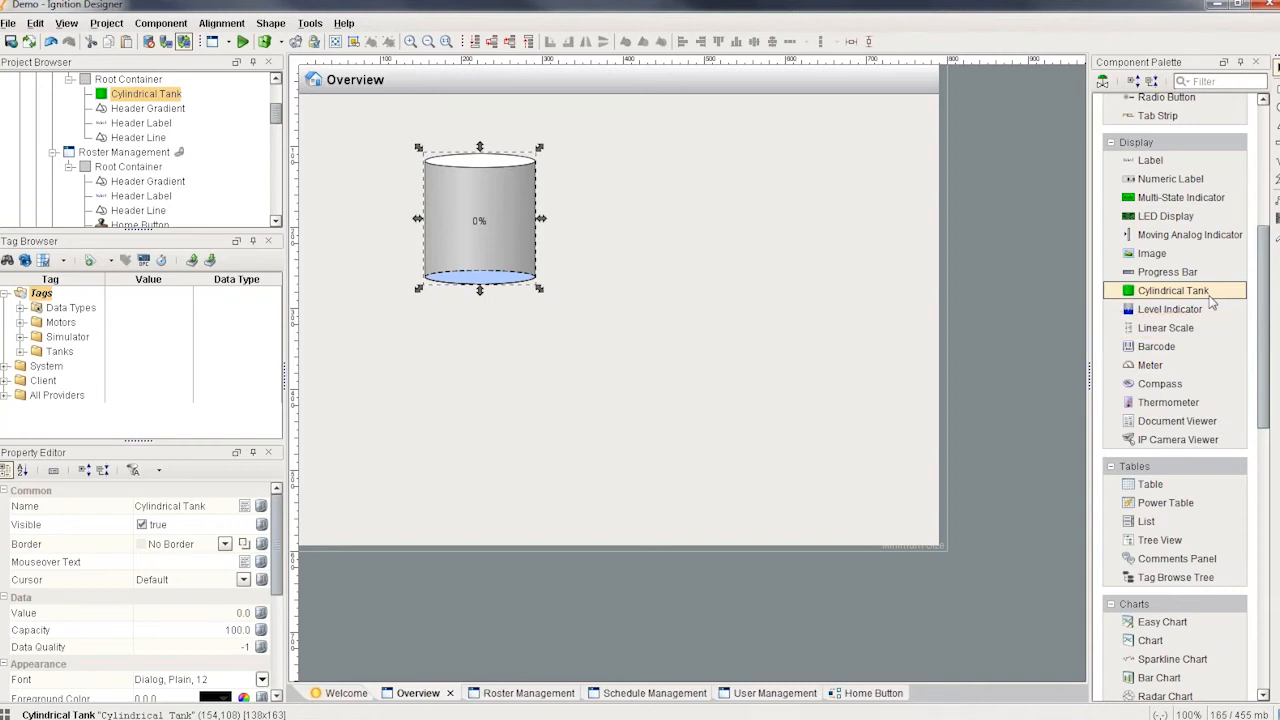
drag(480, 220, 468, 216)
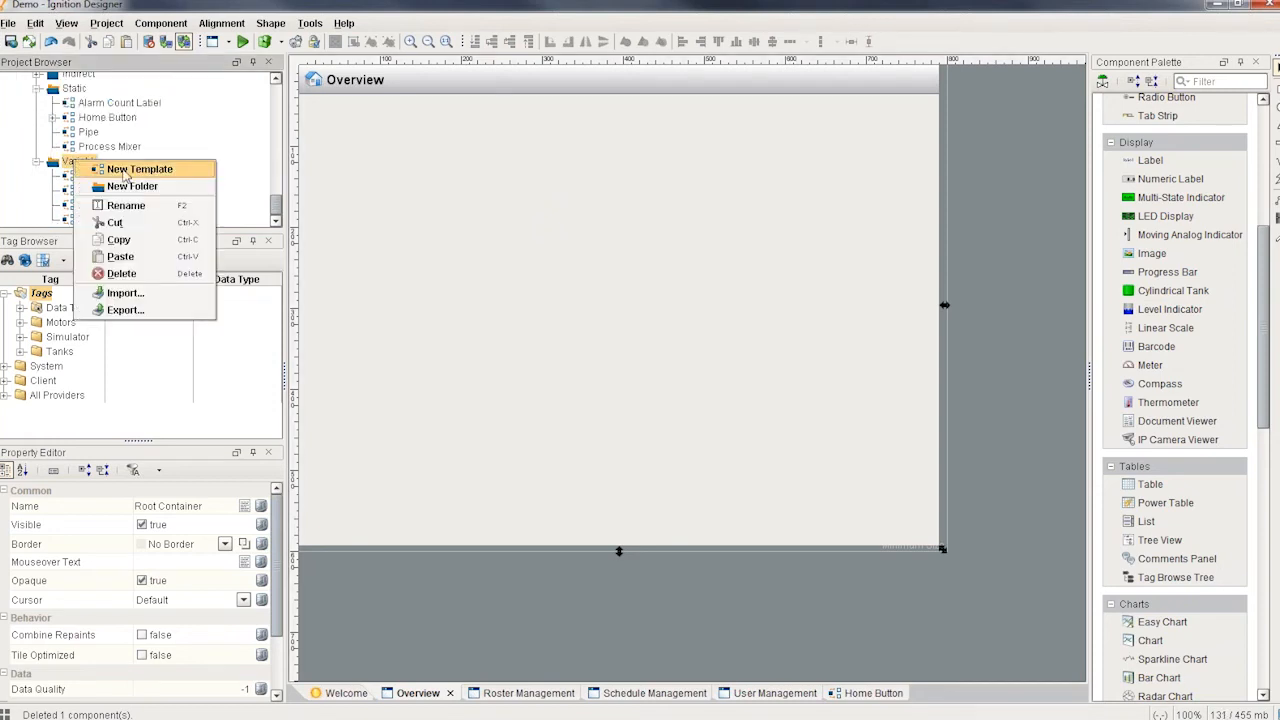
Create a new template named Powder Tank and bring up its custom properties
click(140, 168)
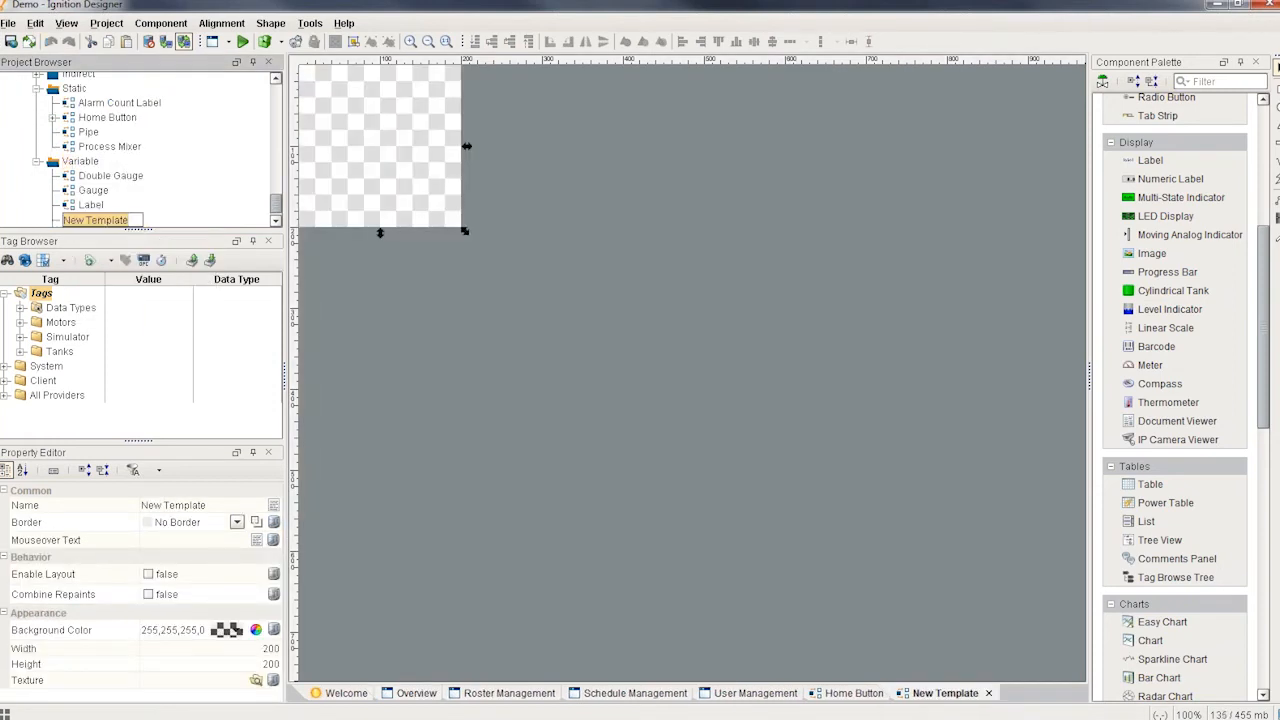
text(Powder Tank)
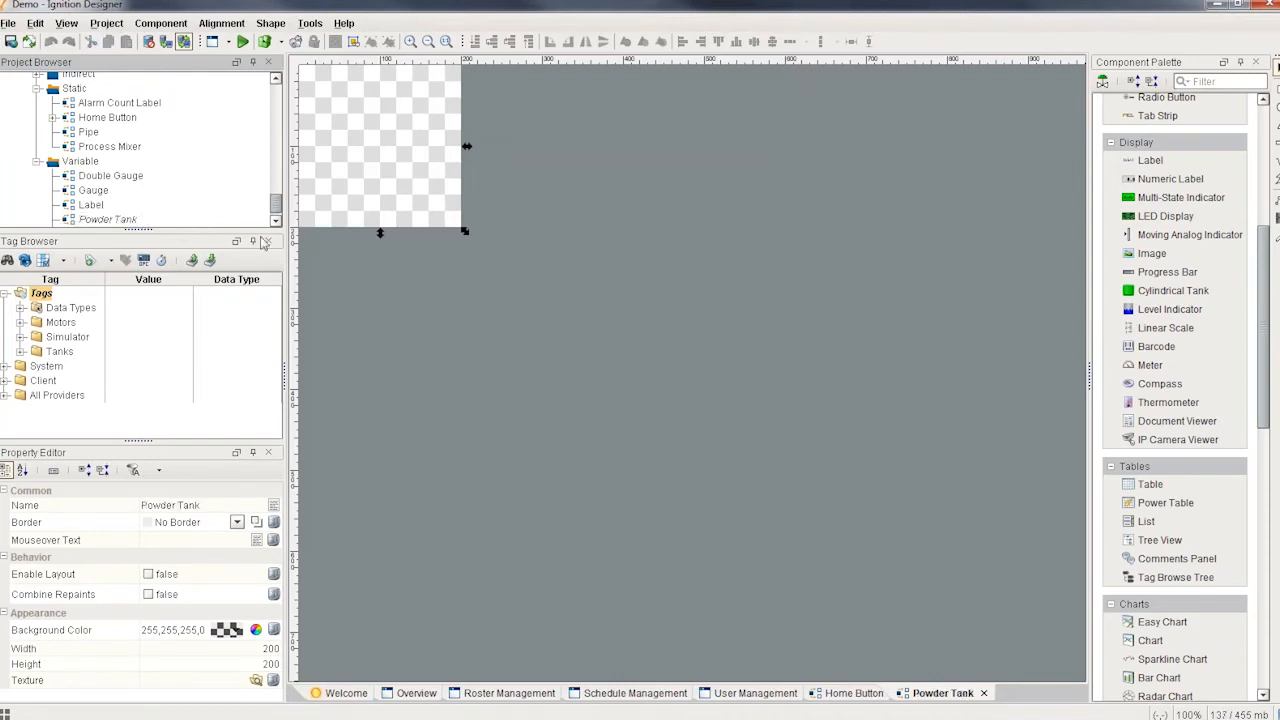
mouse_move(302, 240)
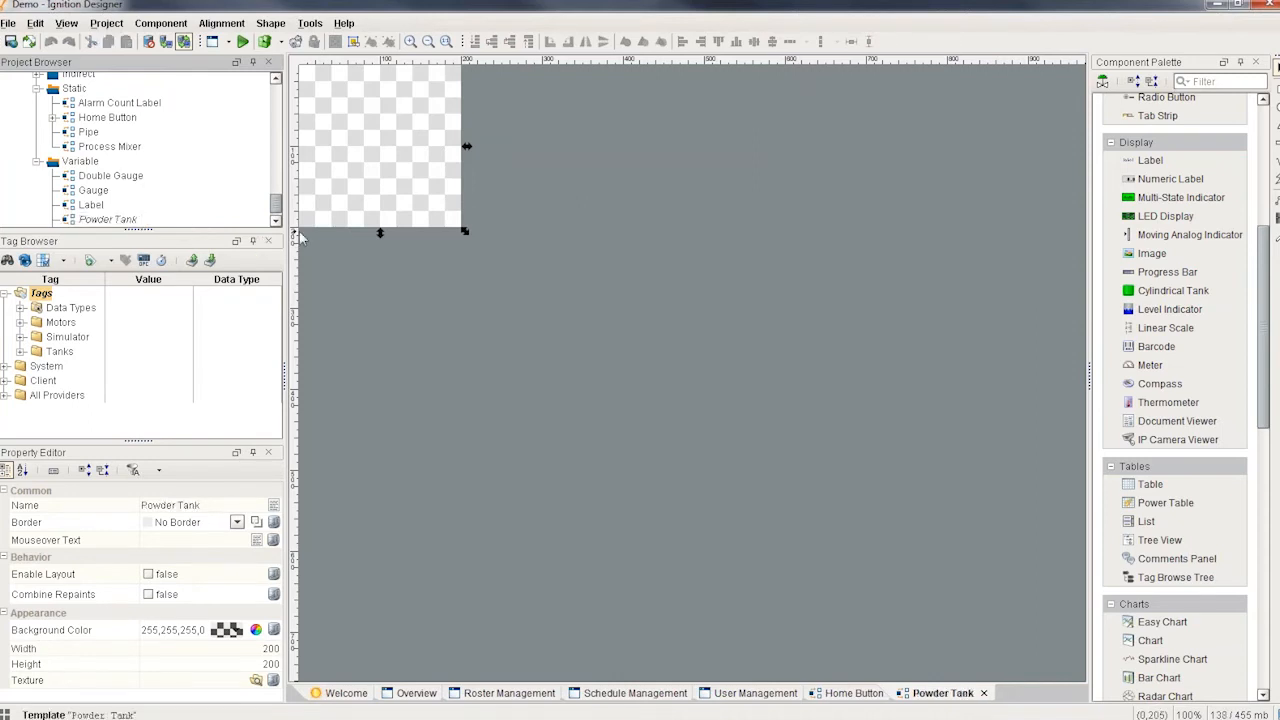
right_click(378, 178)
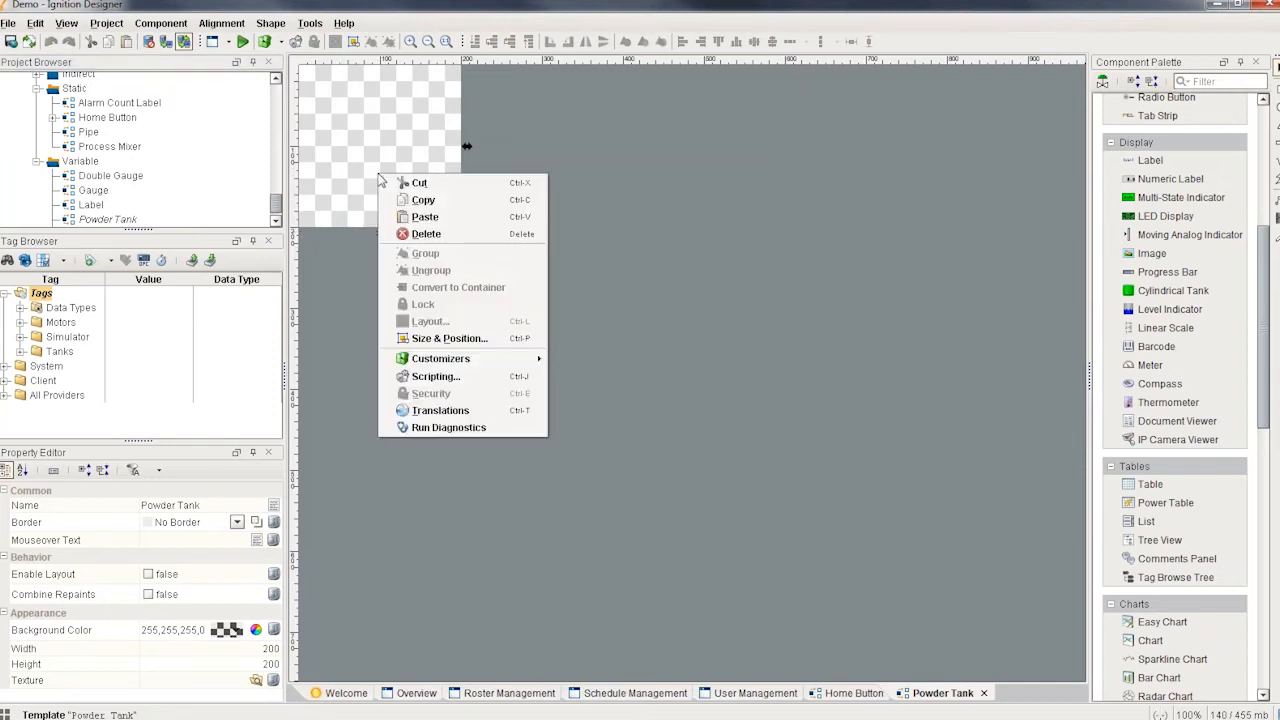
mouse_move(440, 358)
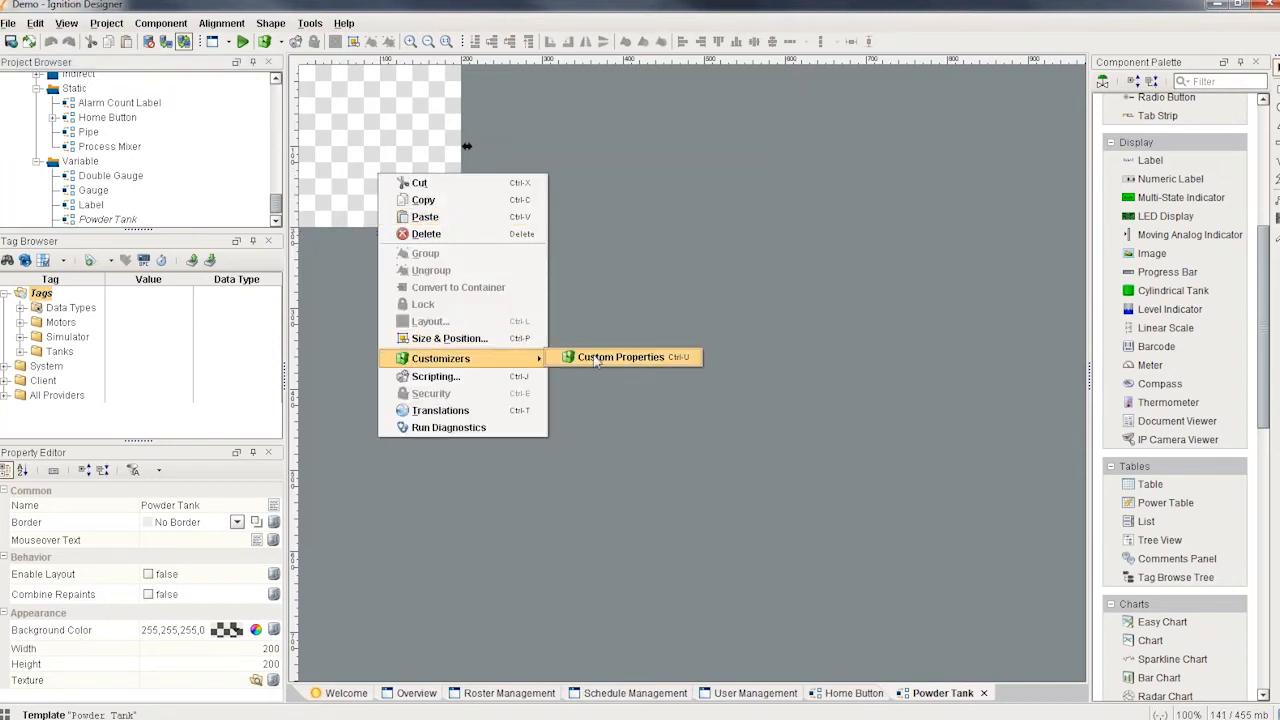
click(620, 356)
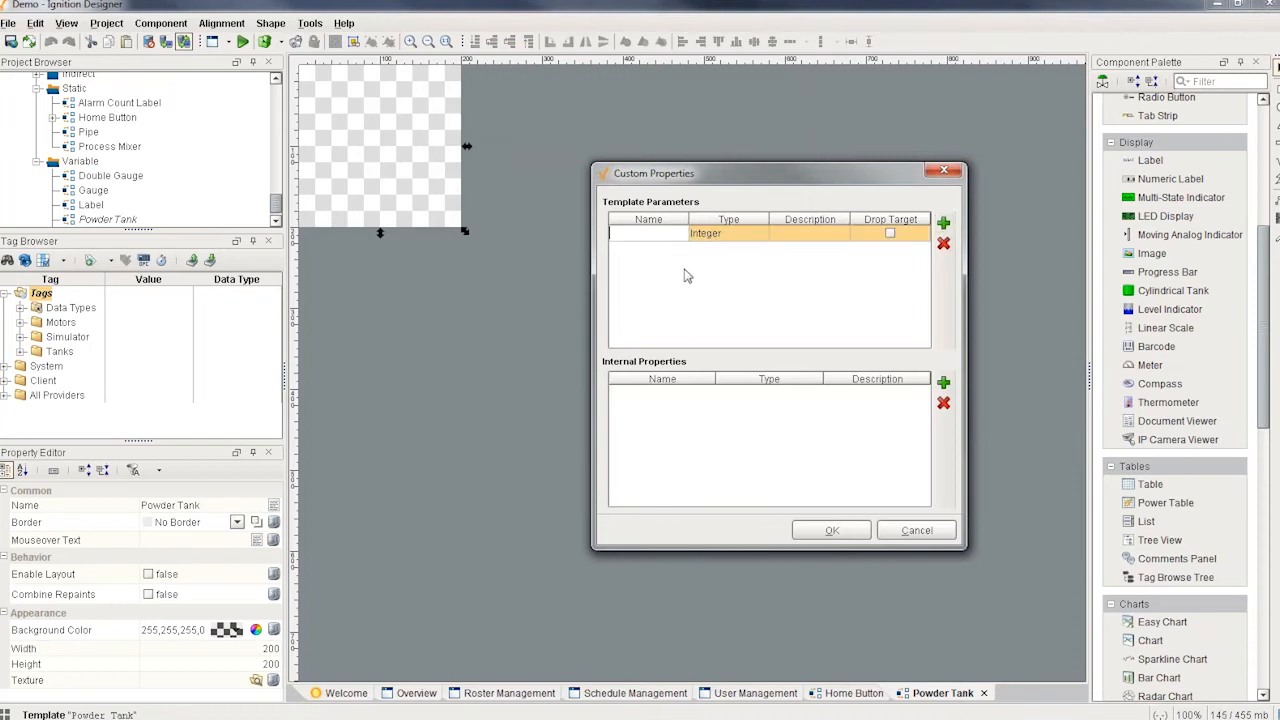
Add an Integer parameter 'level' with Drop Target enabled and confirm
text(level)
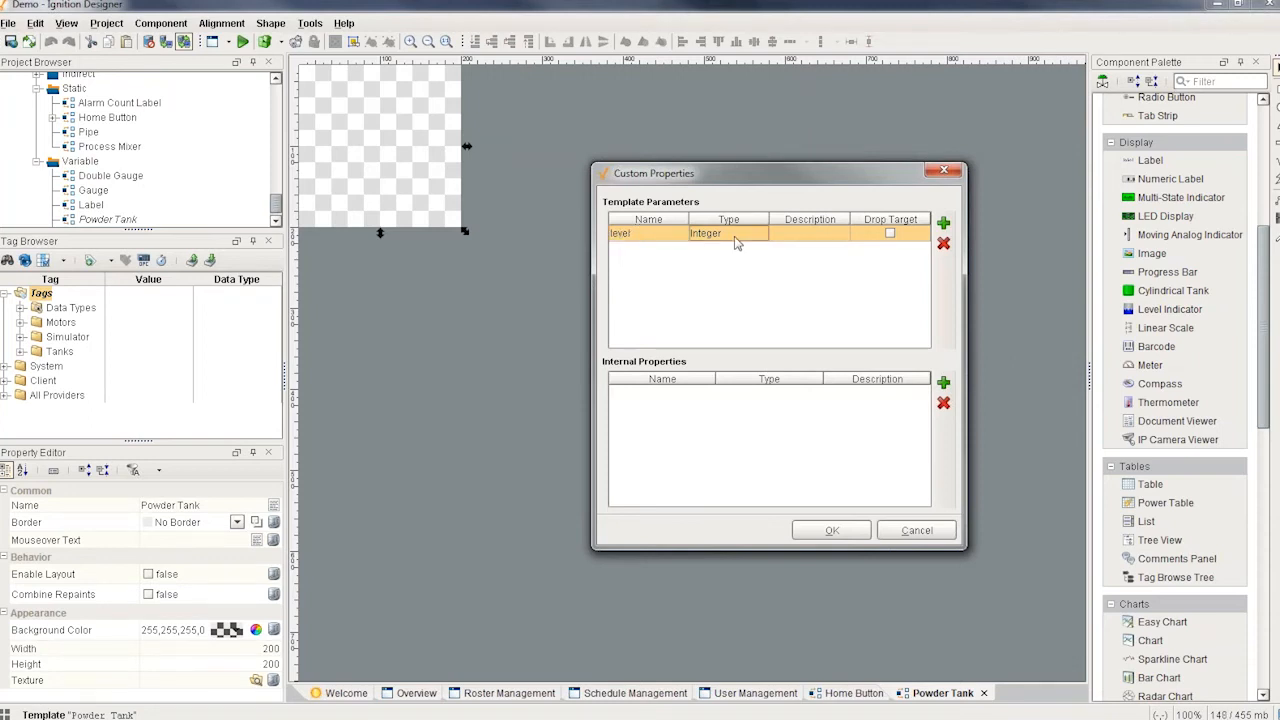
click(888, 232)
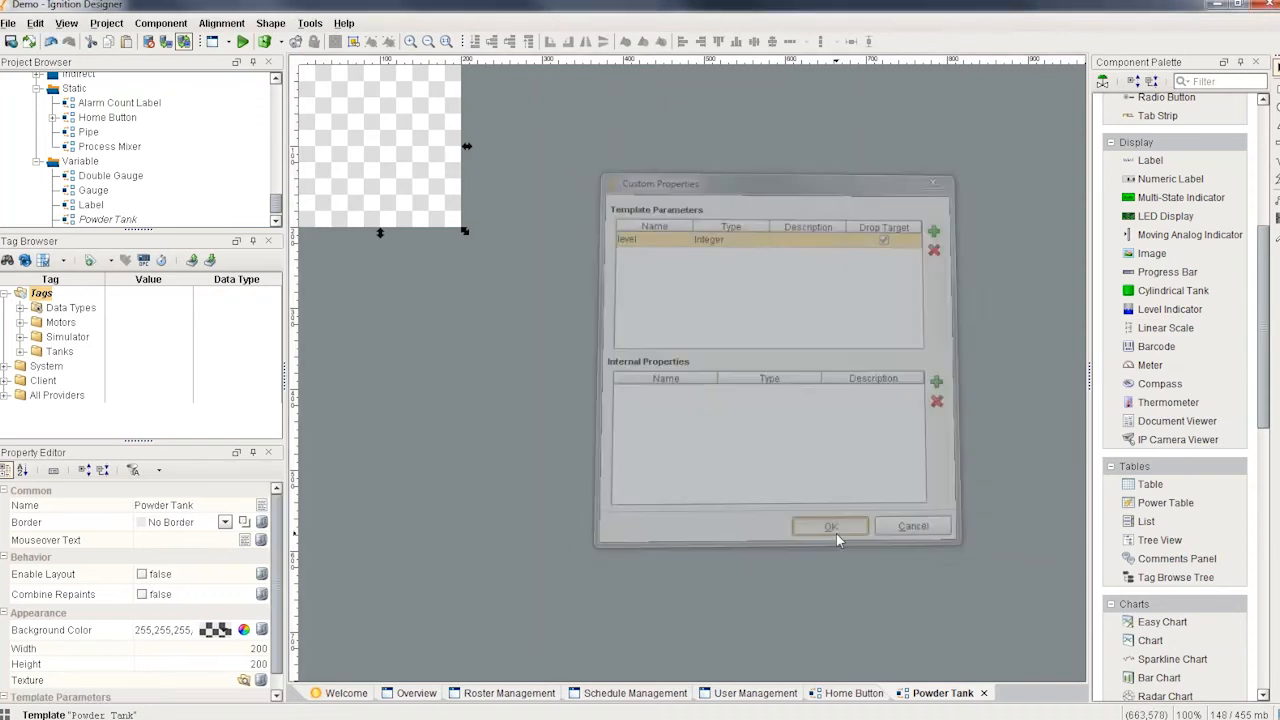
click(830, 526)
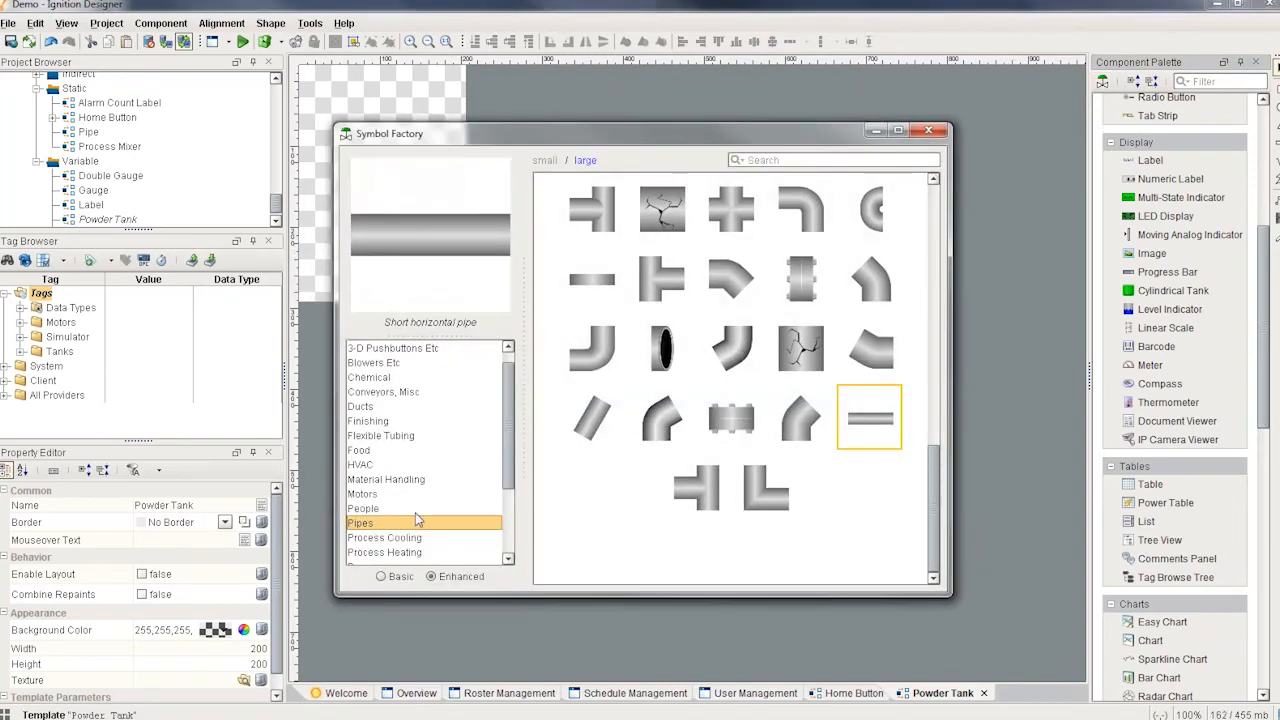
Add a Symbol Factory tank and enlarge it to fill the template
click(360, 528)
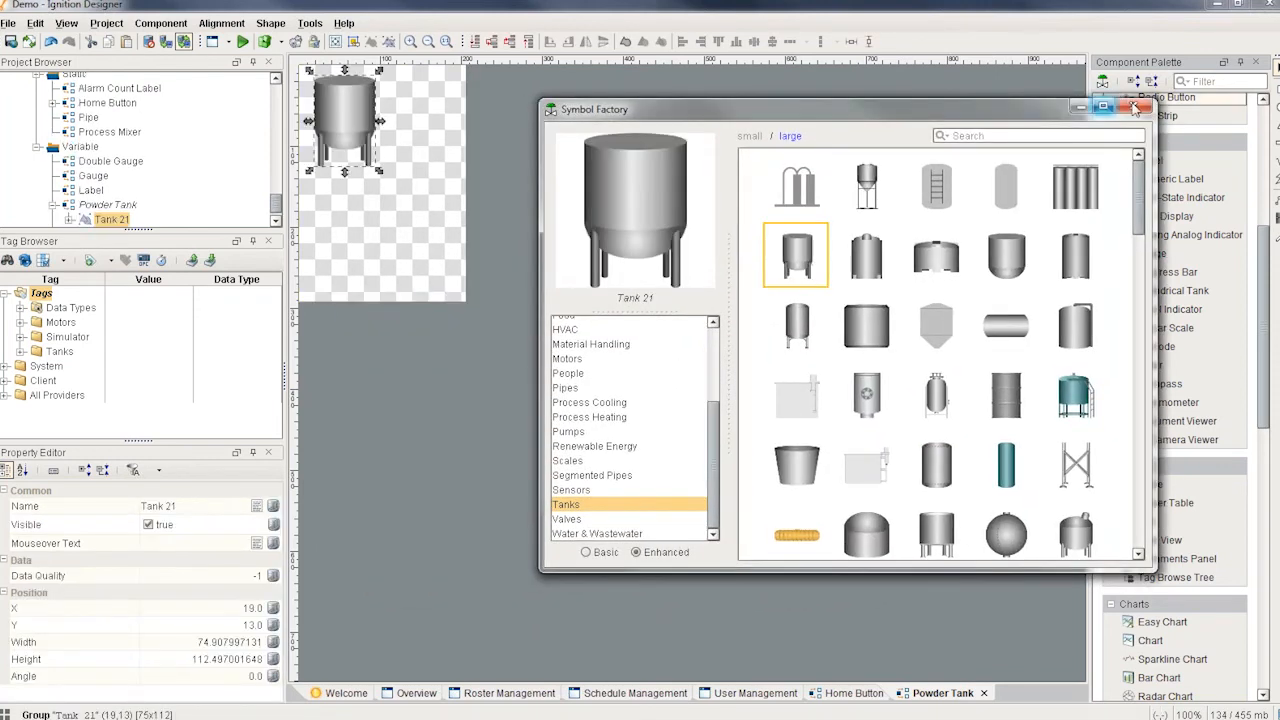
click(1134, 108)
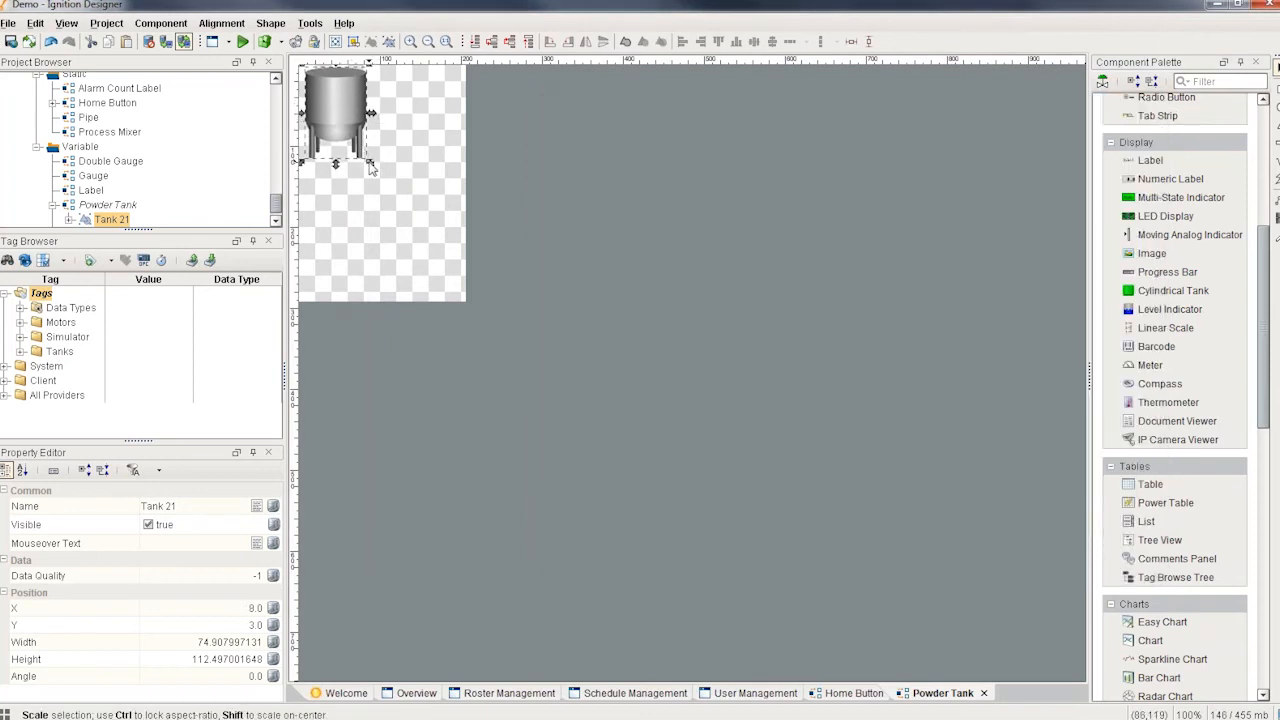
drag(370, 164, 464, 304)
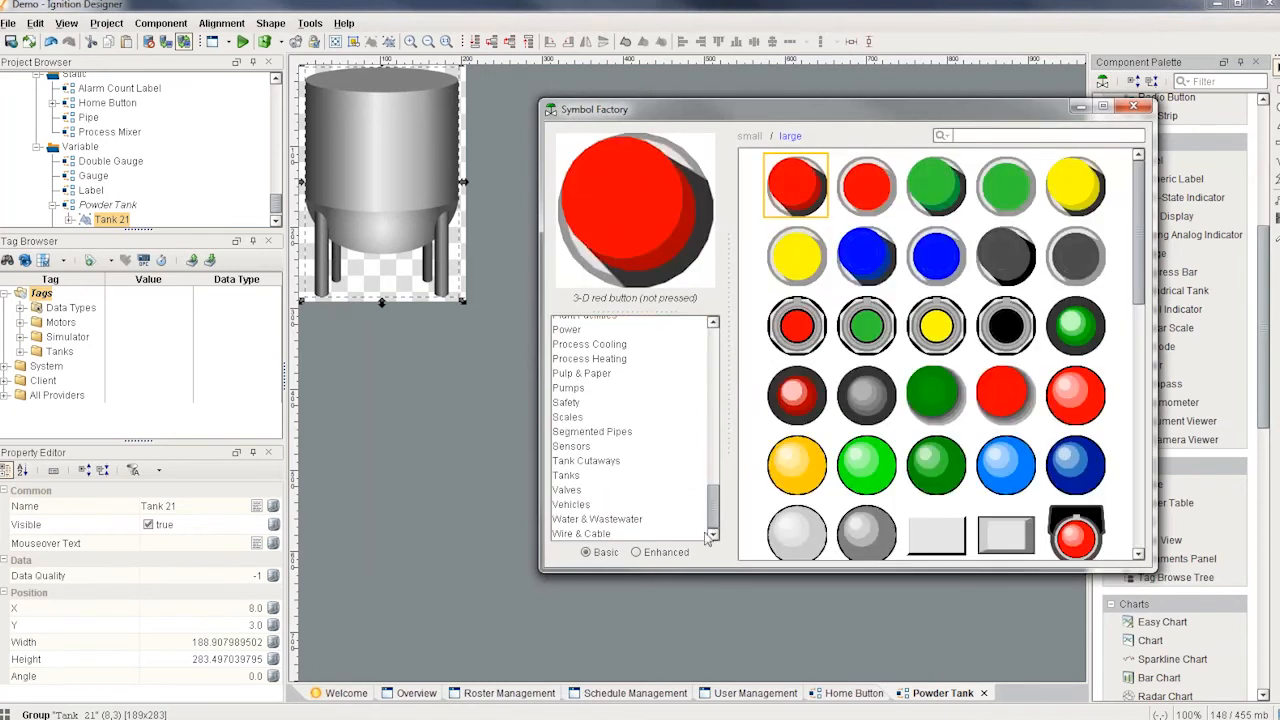
Add a jagged cutaway shape and subtract it from the tank with Shape > Difference
click(586, 460)
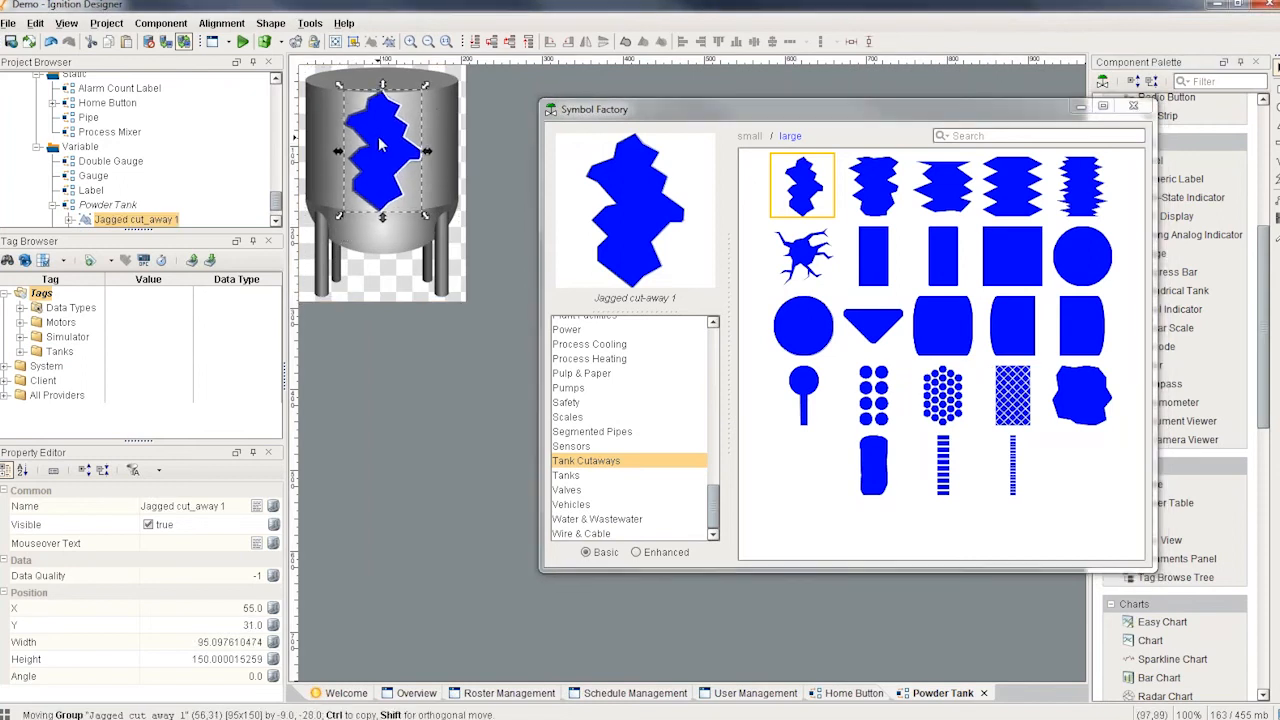
click(1132, 106)
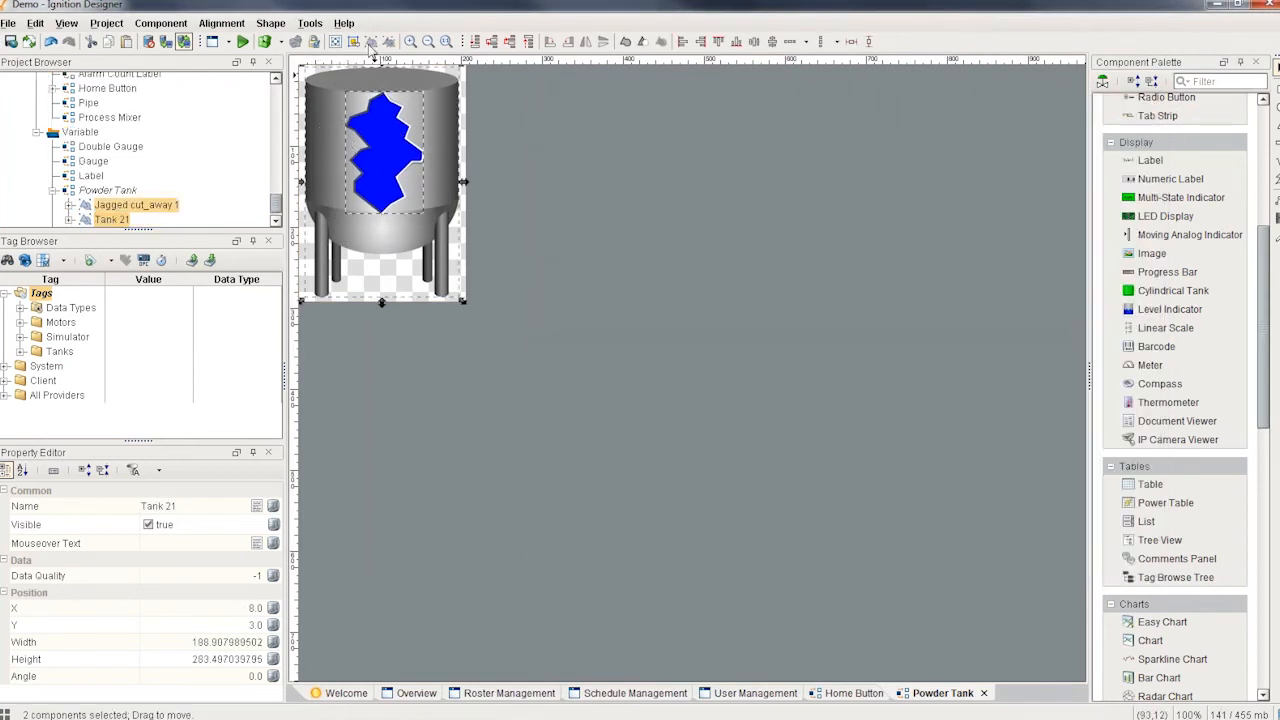
click(272, 22)
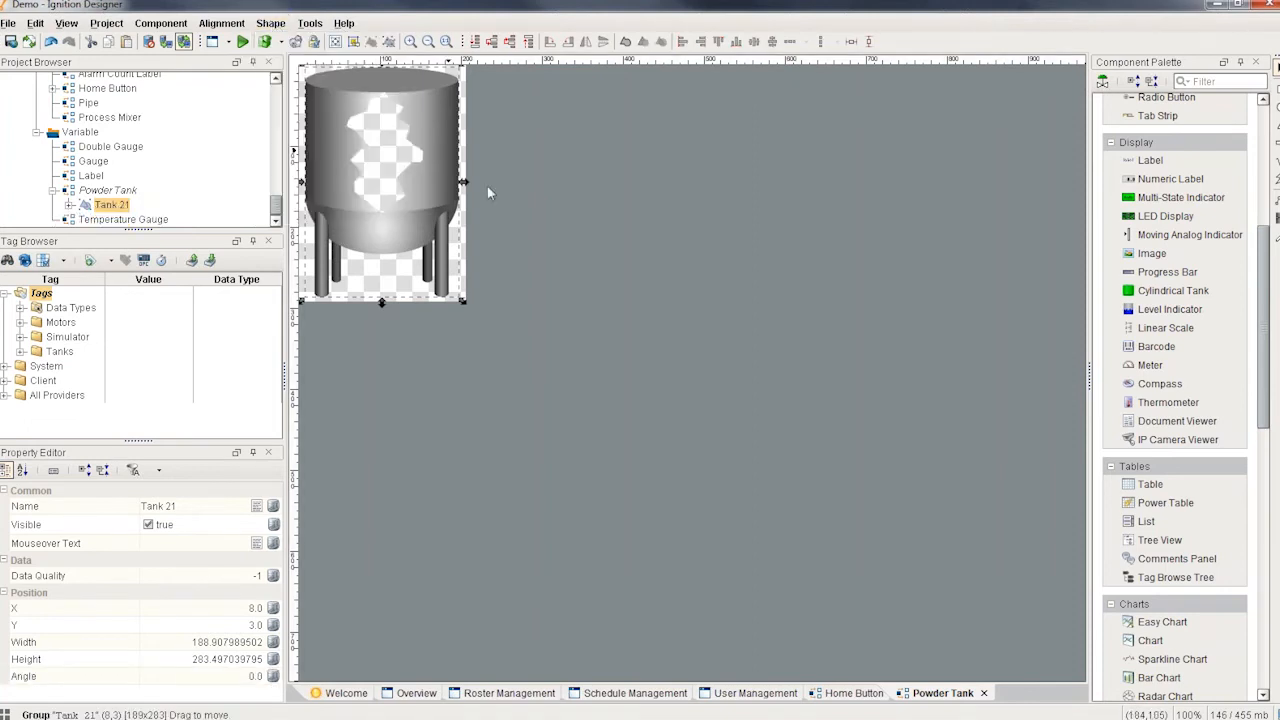
mouse_move(1168, 272)
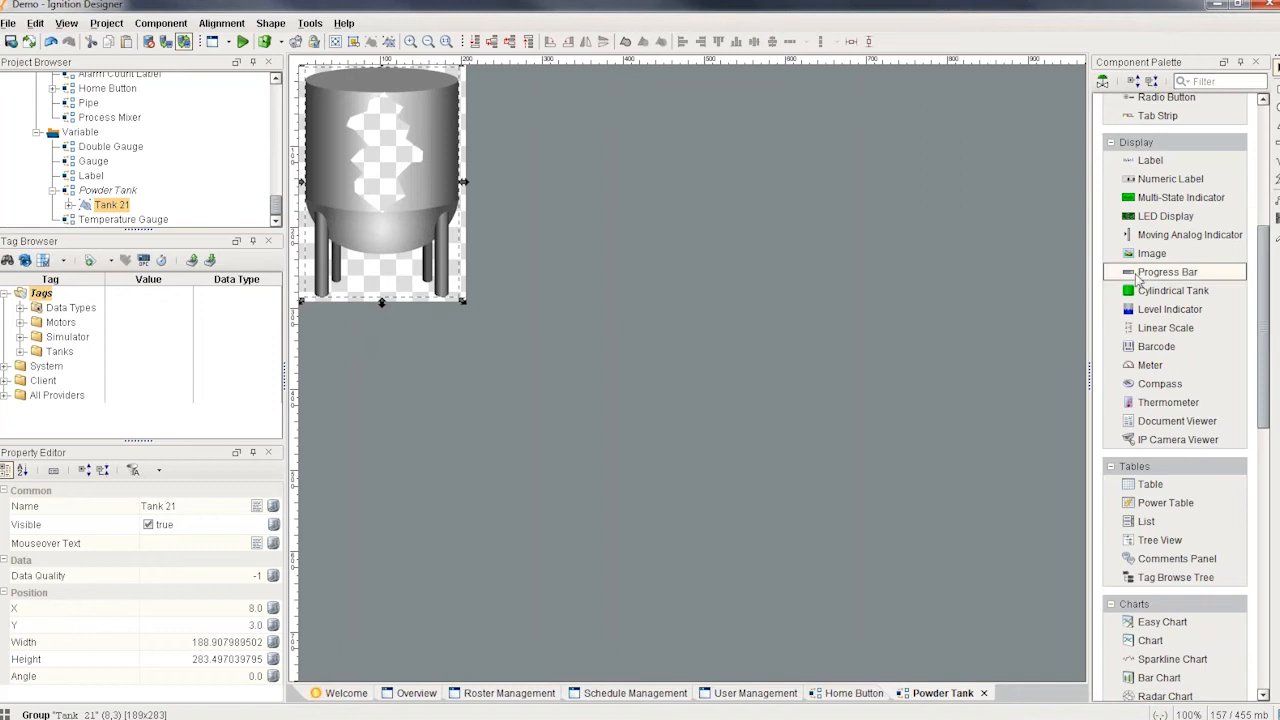
scroll(down, 3)
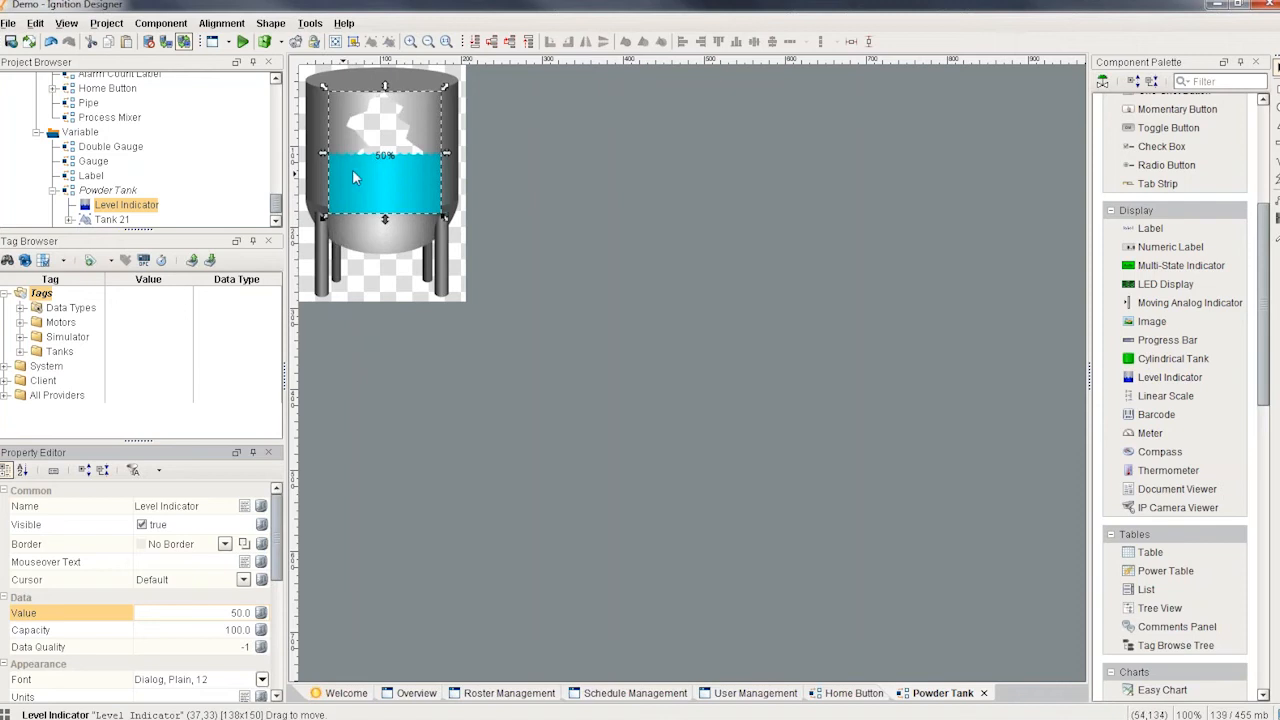
mouse_move(444, 164)
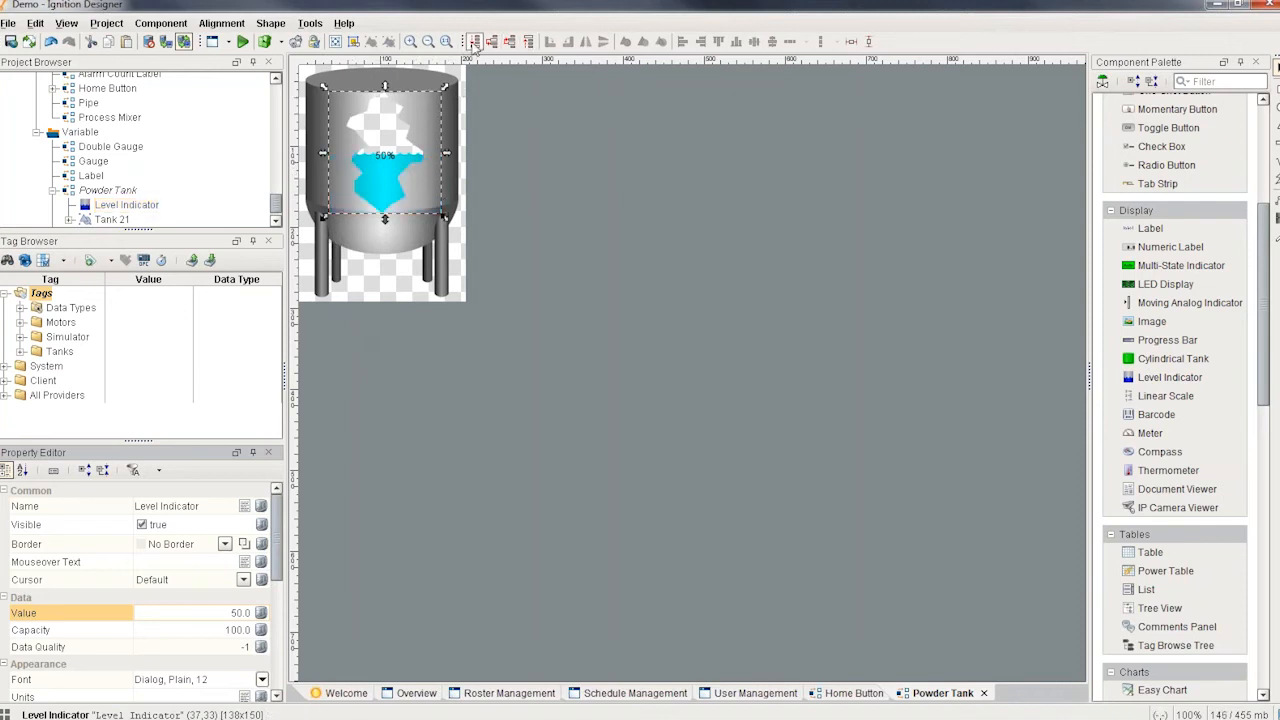
mouse_move(476, 40)
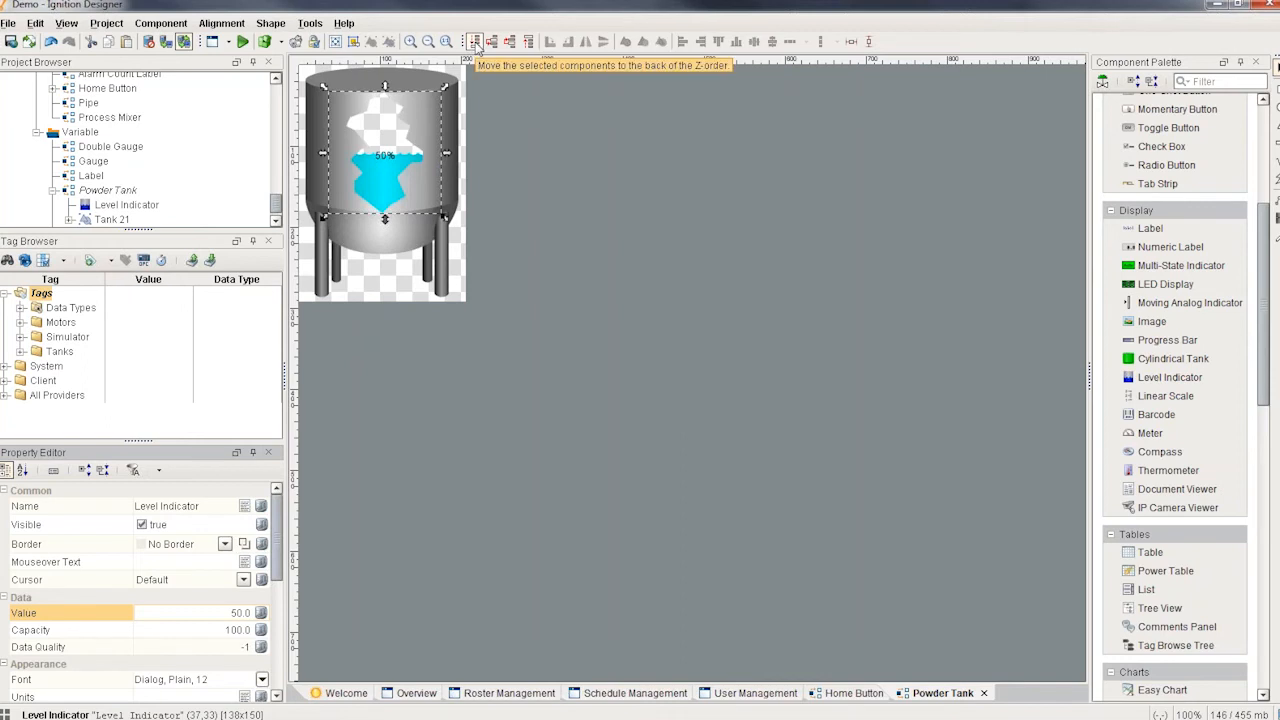
mouse_move(460, 284)
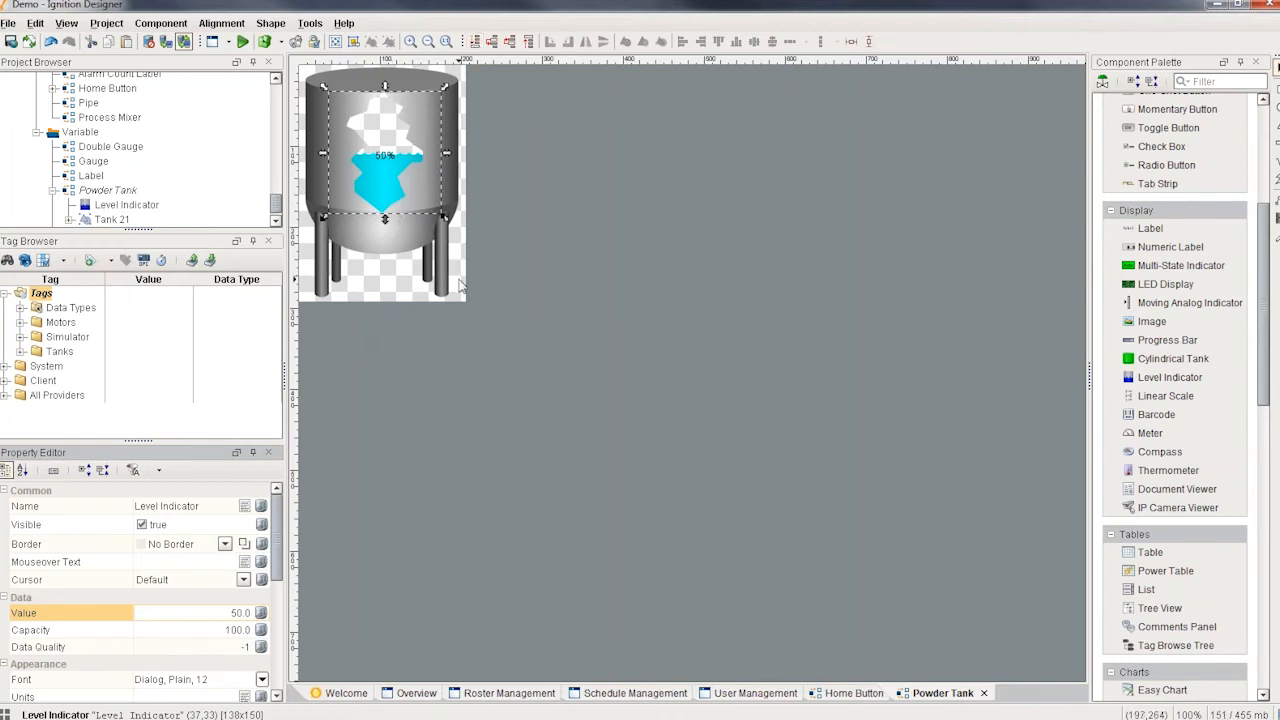
mouse_move(330, 396)
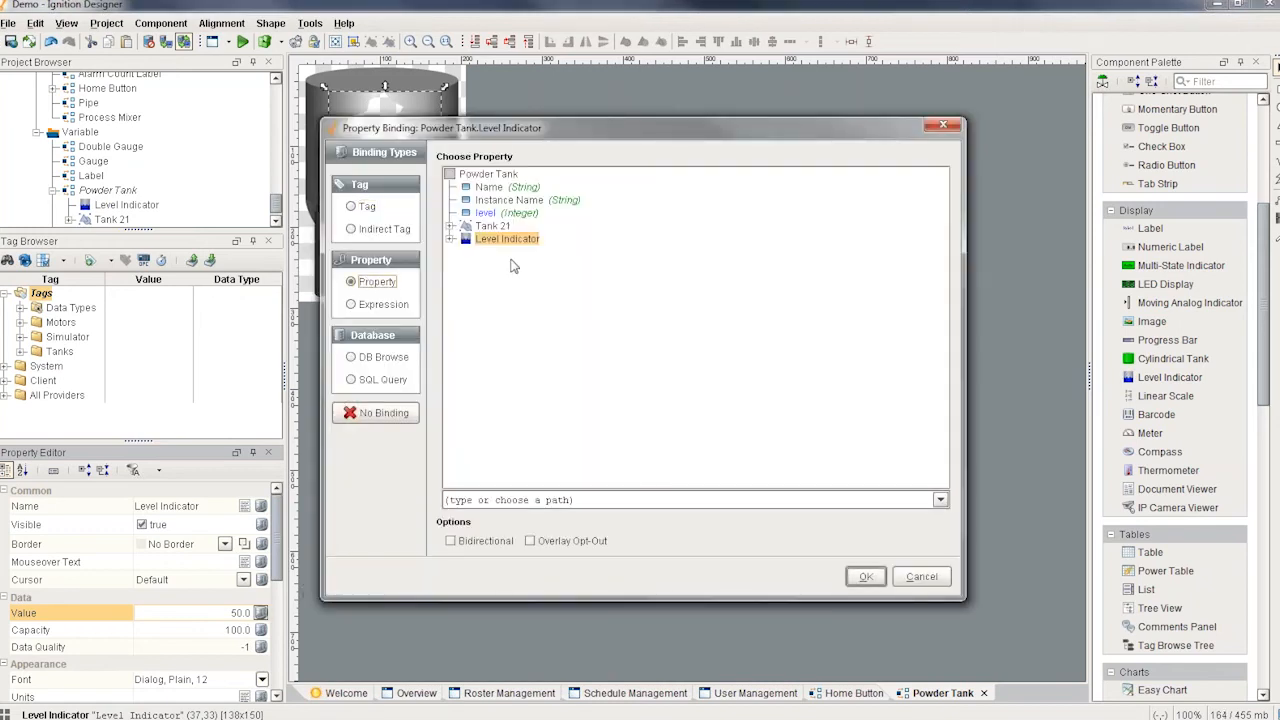
Bind the indicator's Value to Powder Tank > level and return to the Overview window
click(484, 212)
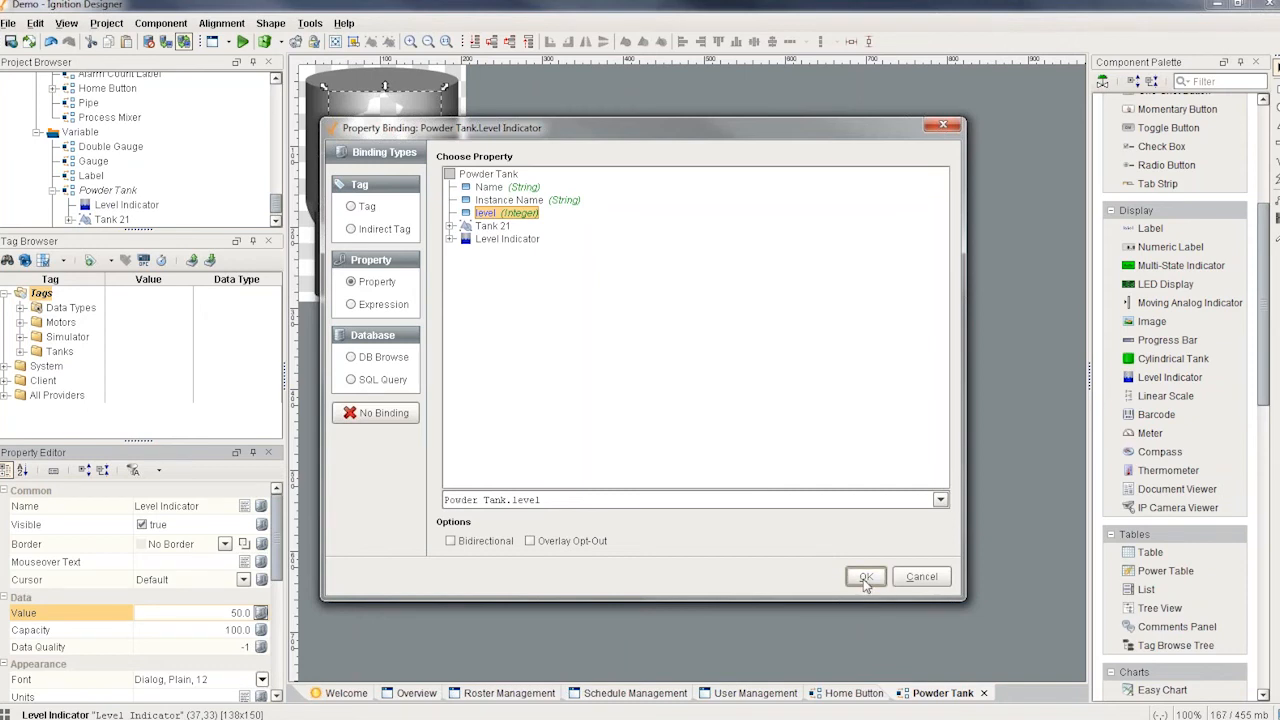
click(864, 576)
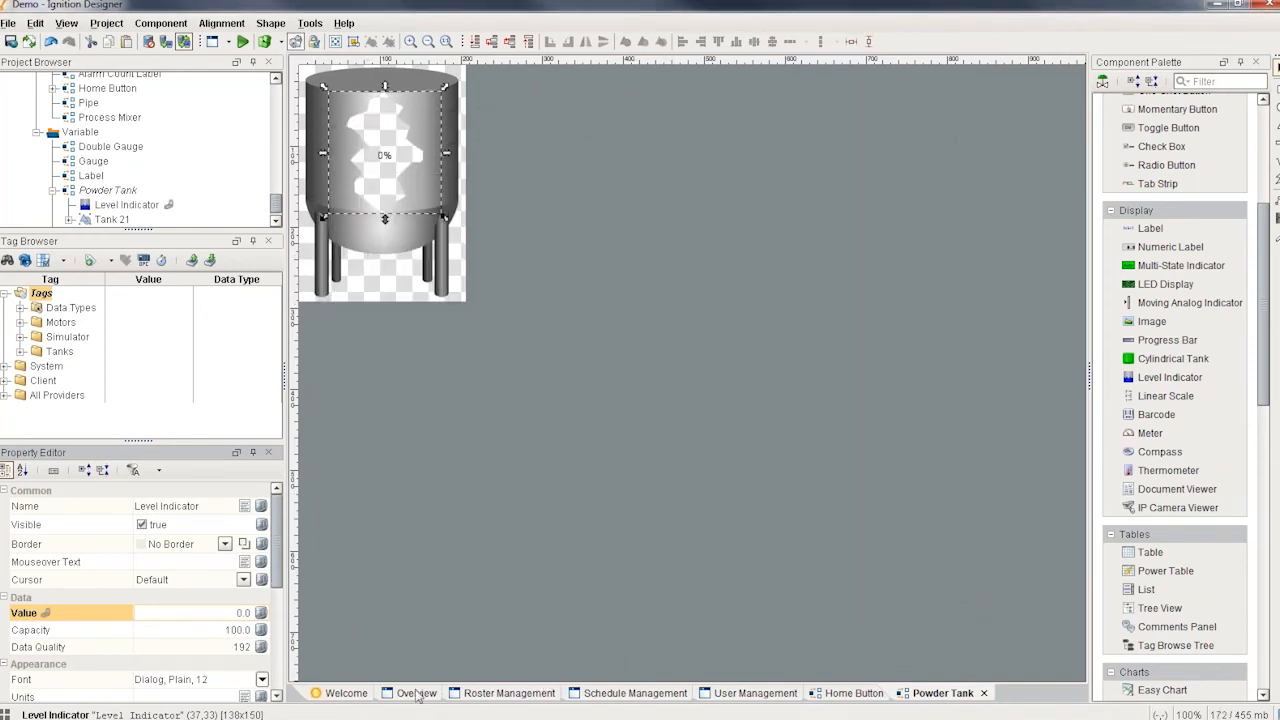
click(416, 692)
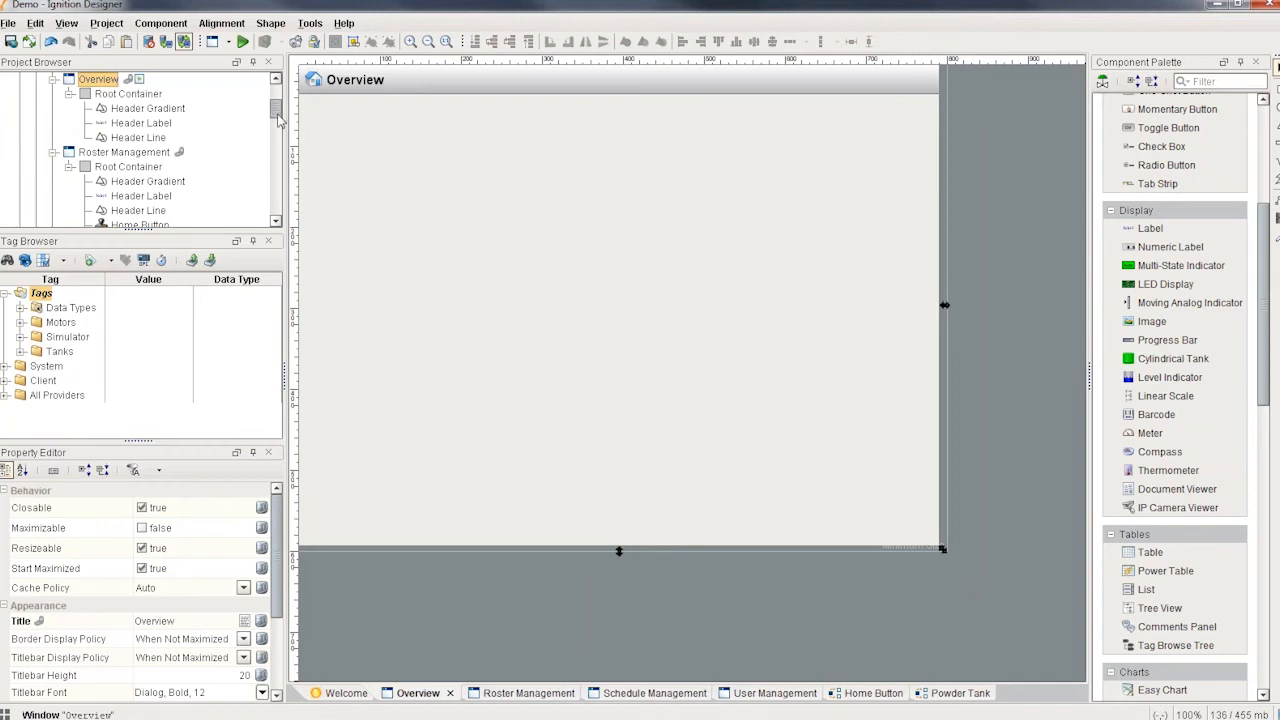
Drop two Powder Tank instances on Overview and expand the Simulator Ramp tags
scroll(down, 3)
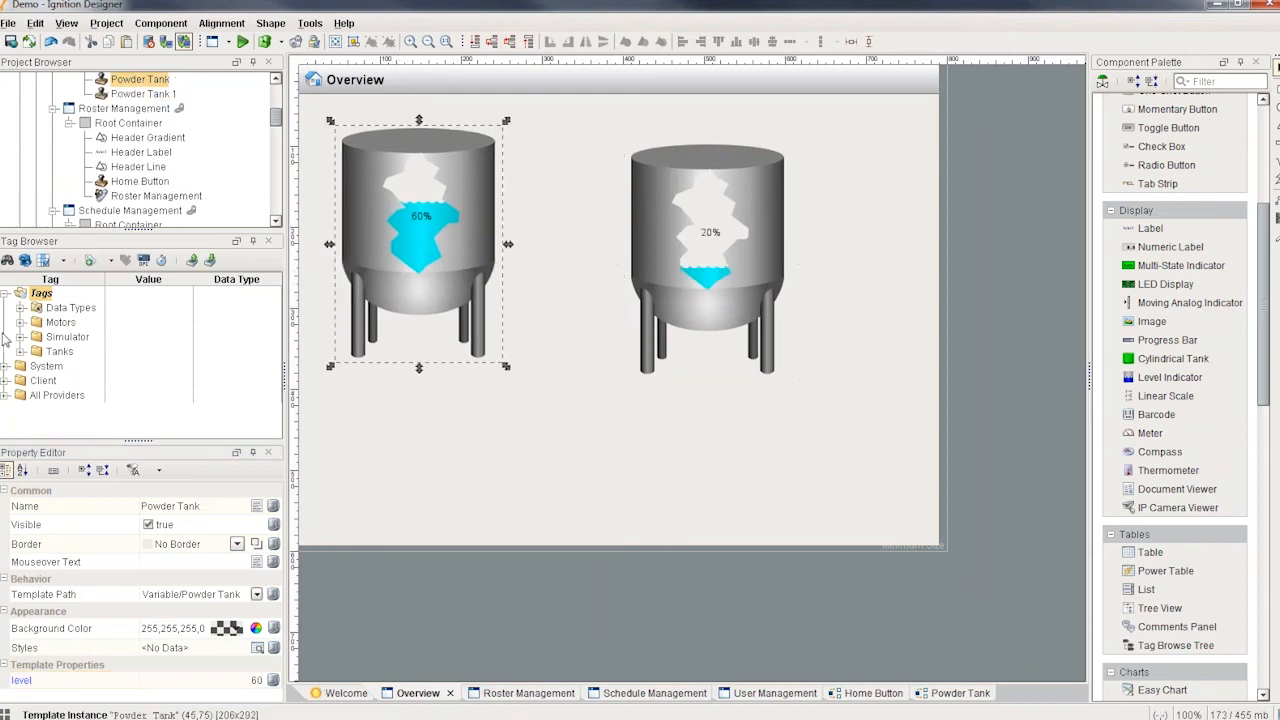
click(48, 336)
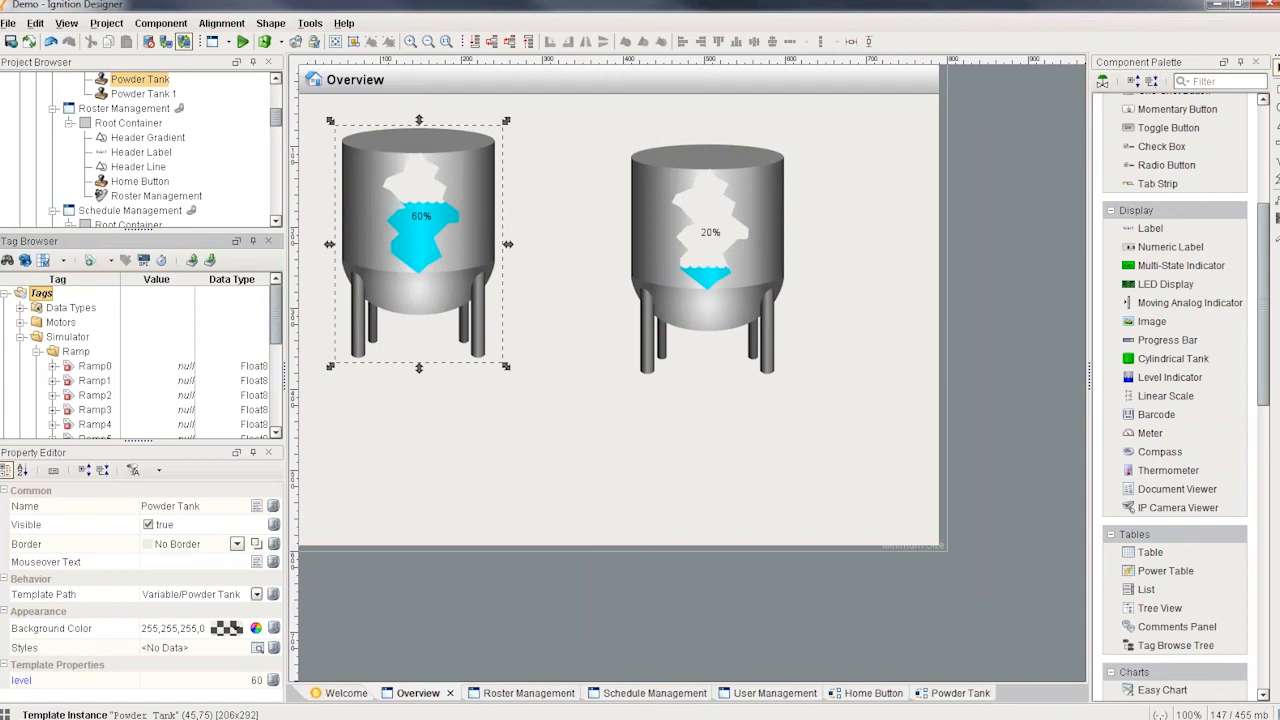
mouse_move(826, 420)
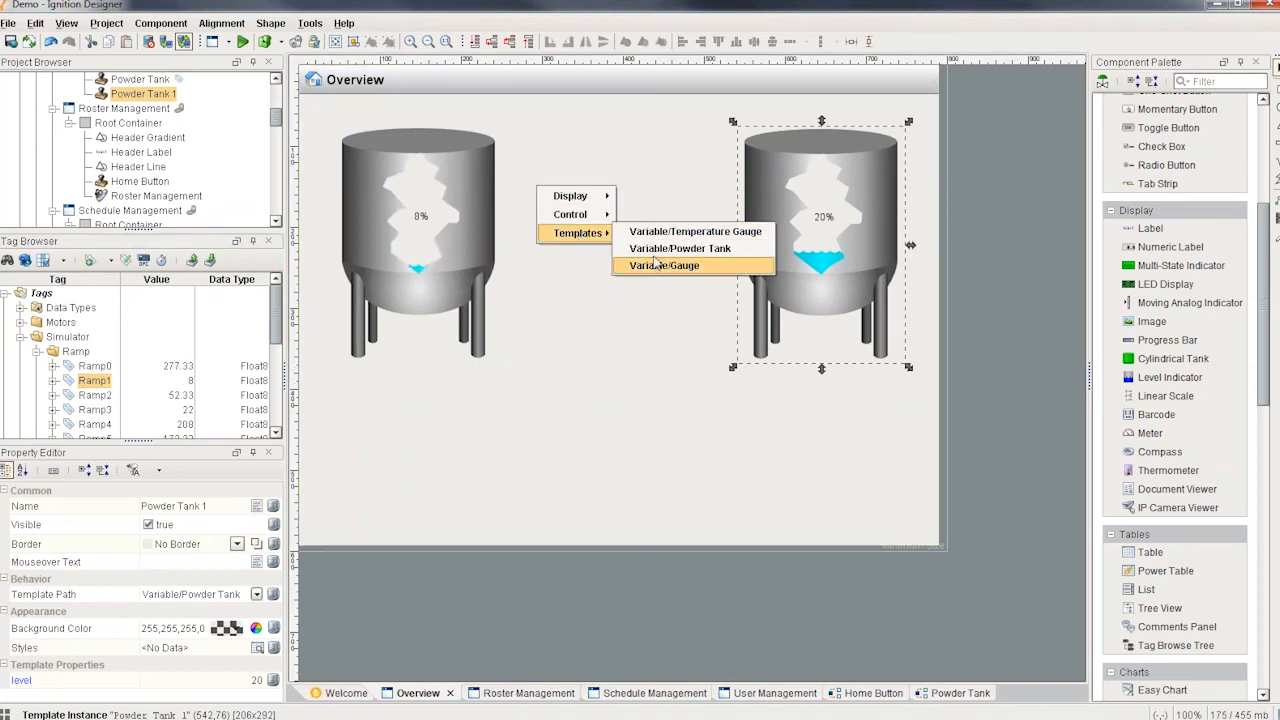
mouse_move(680, 248)
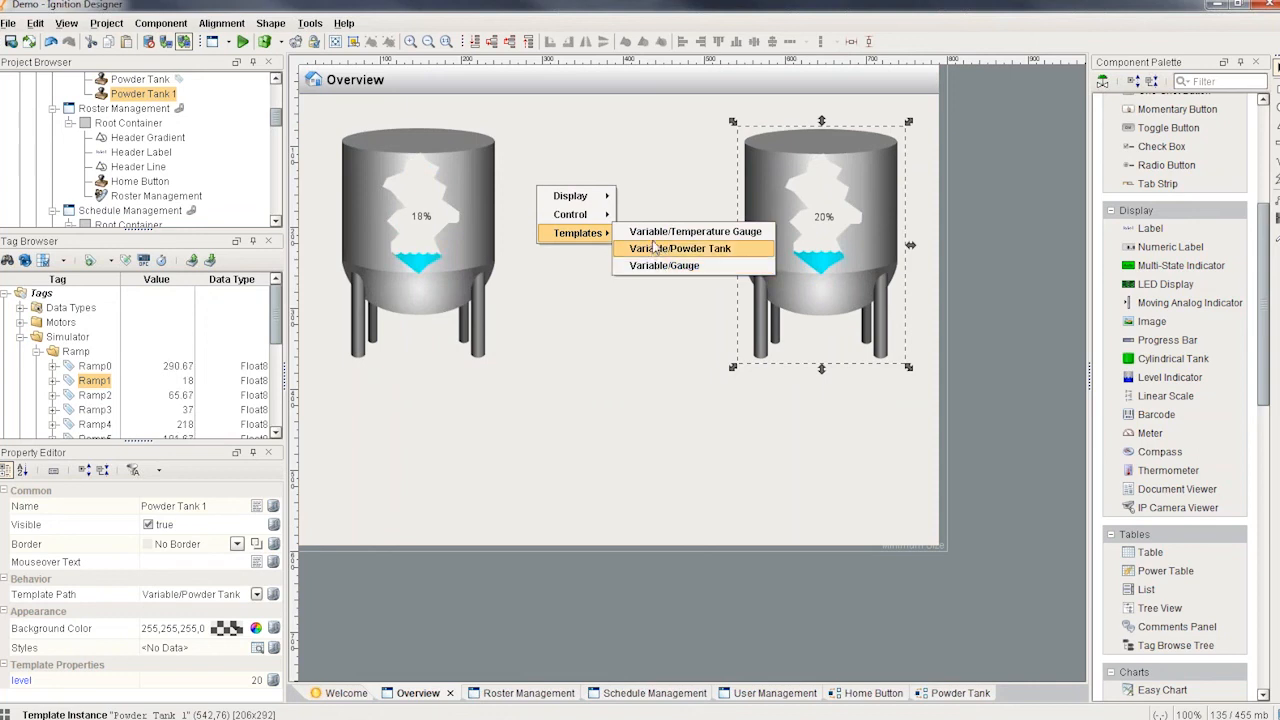
Add then delete an extra Powder Tank, and place Gauge and Temperature Gauge instances
click(680, 248)
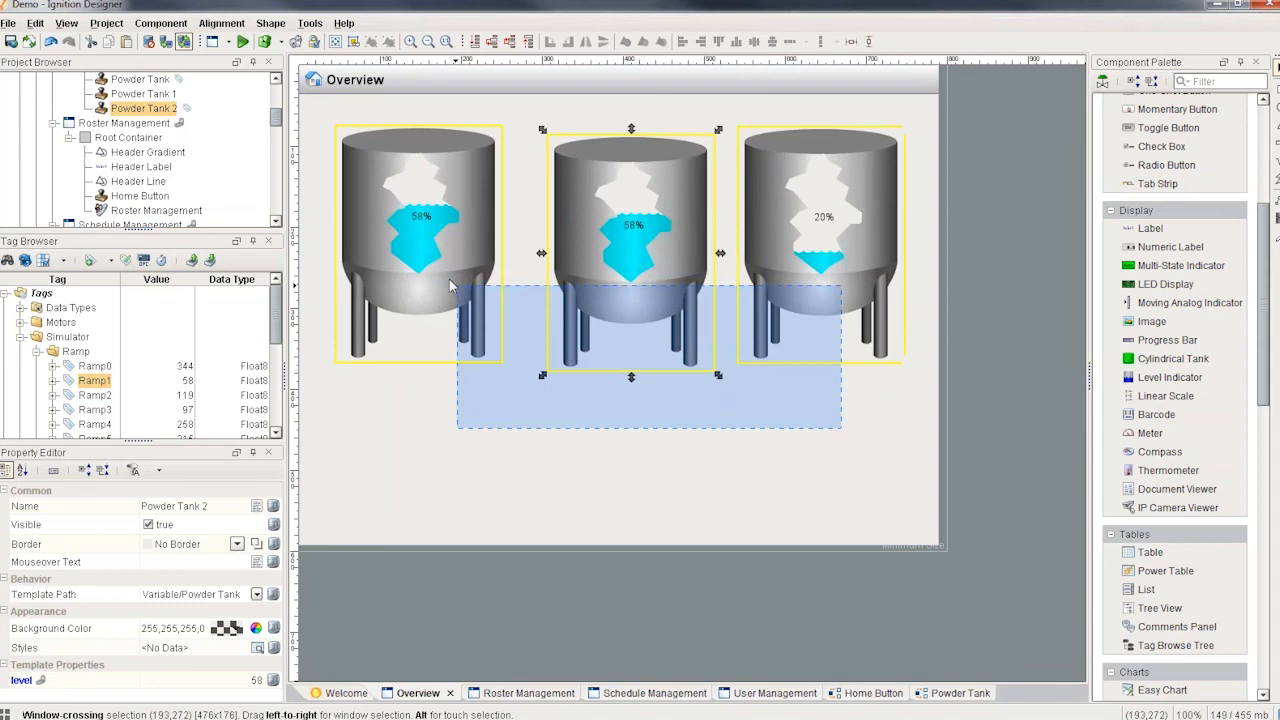
key(Delete)
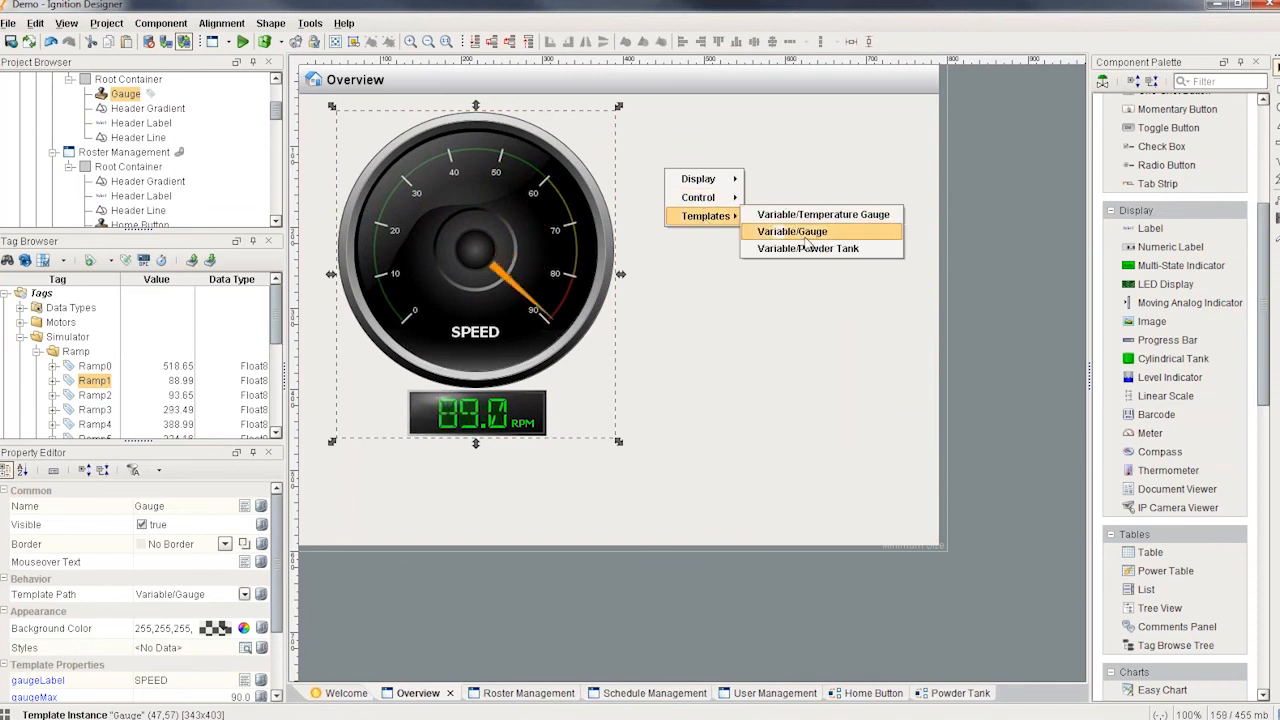
click(824, 214)
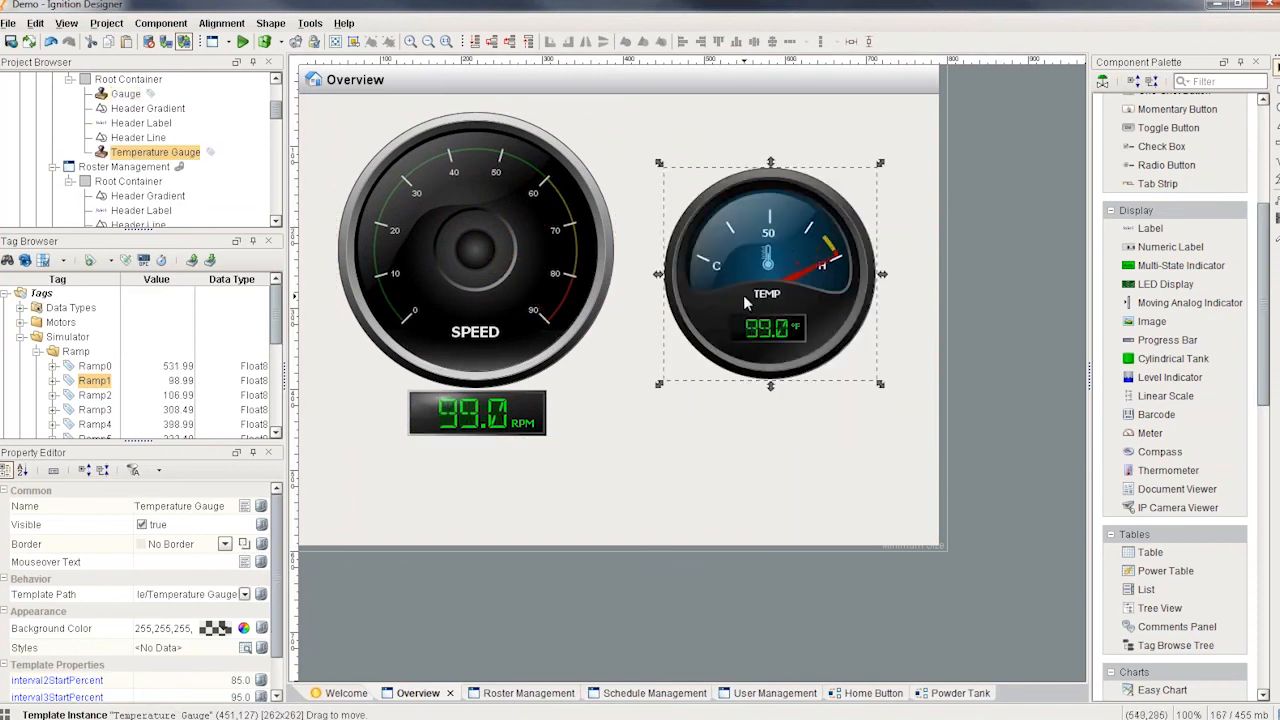